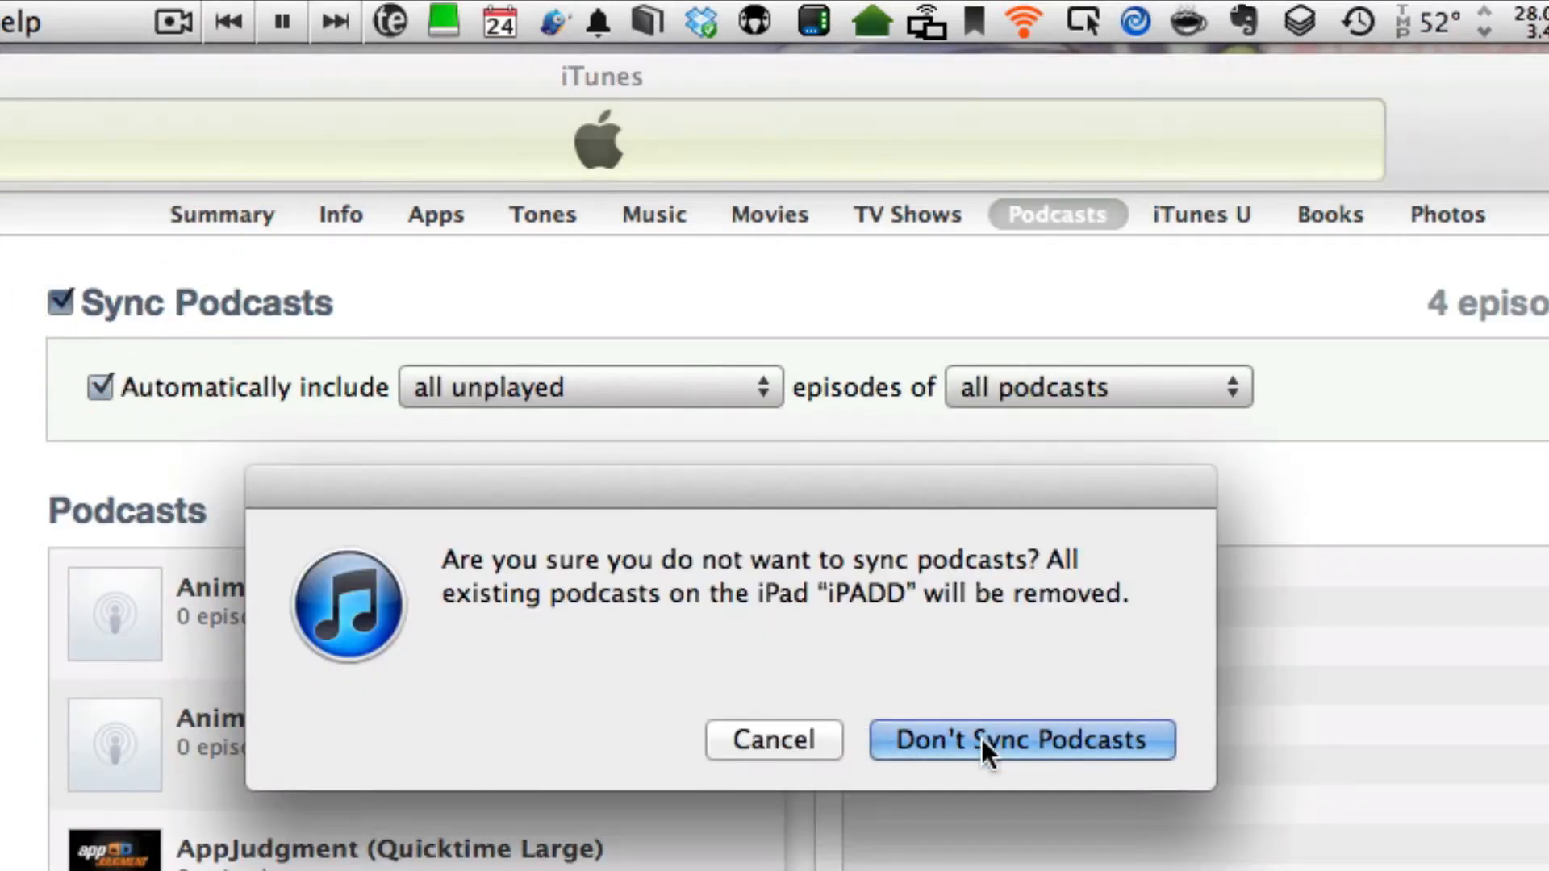
Step: Confirm "Don't Sync Podcasts" so Sync Podcasts is unchecked for the iPad
click(1019, 739)
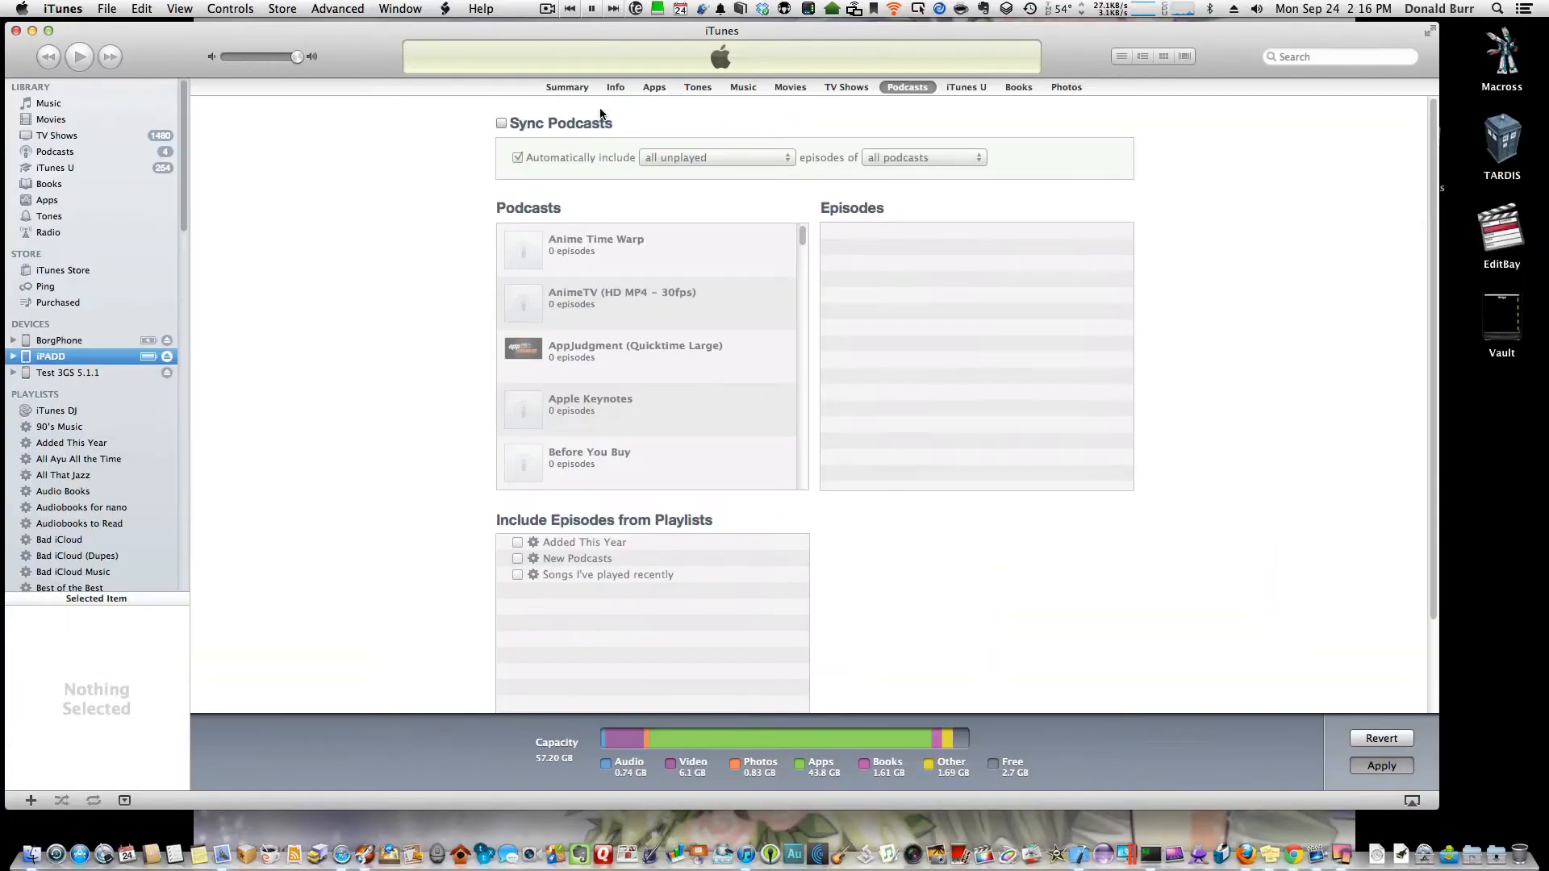